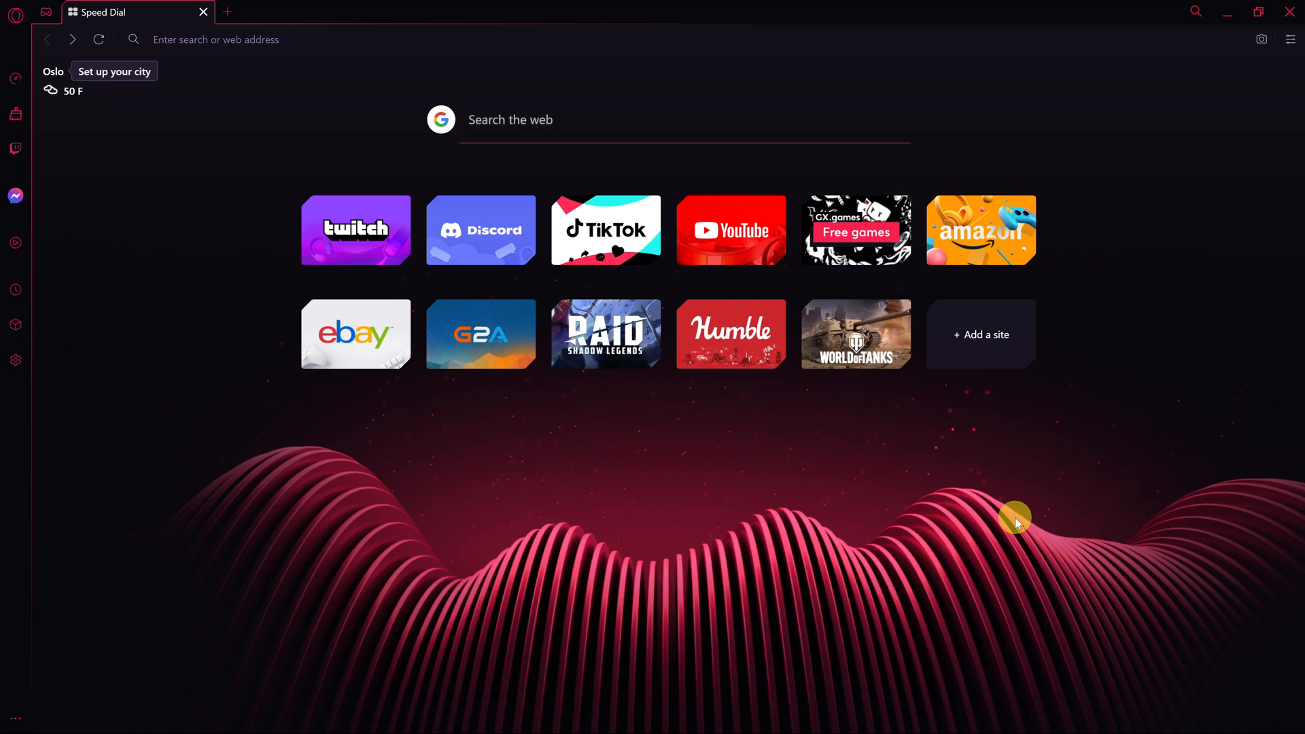
pyautogui.moveTo(816, 556)
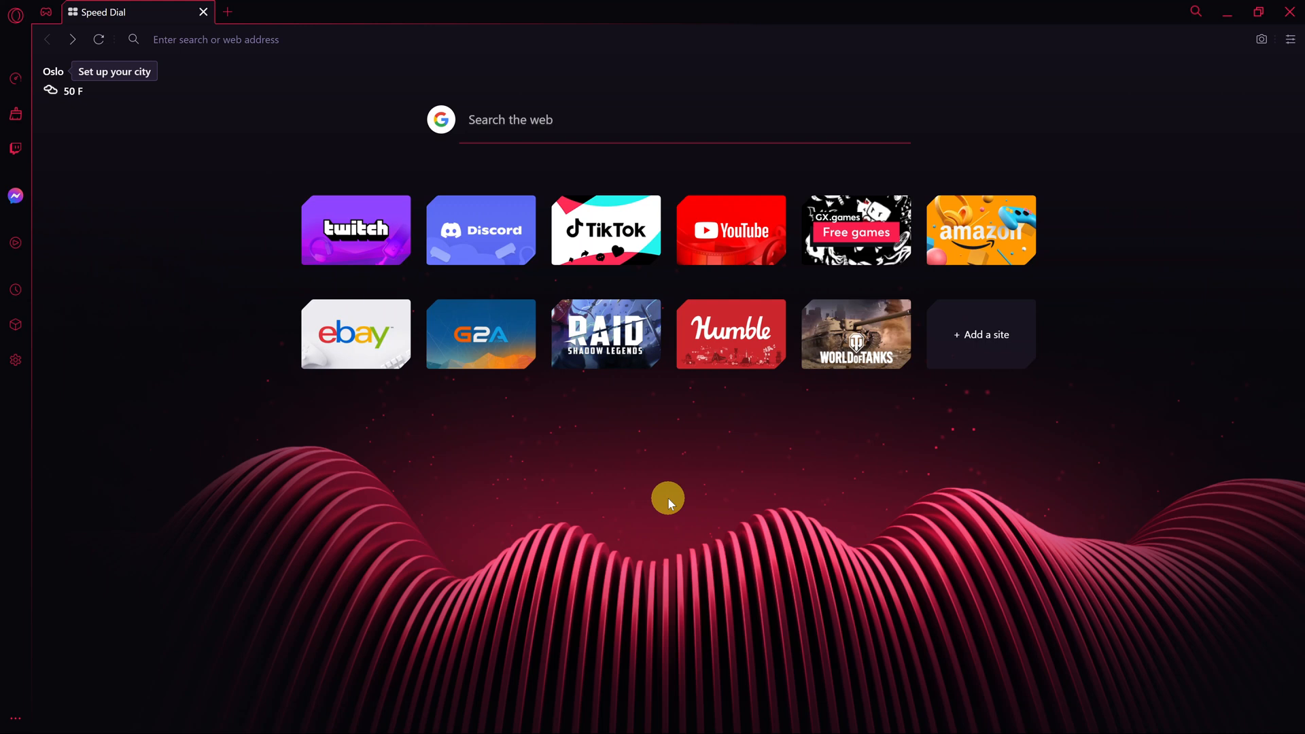
pyautogui.moveTo(13, 291)
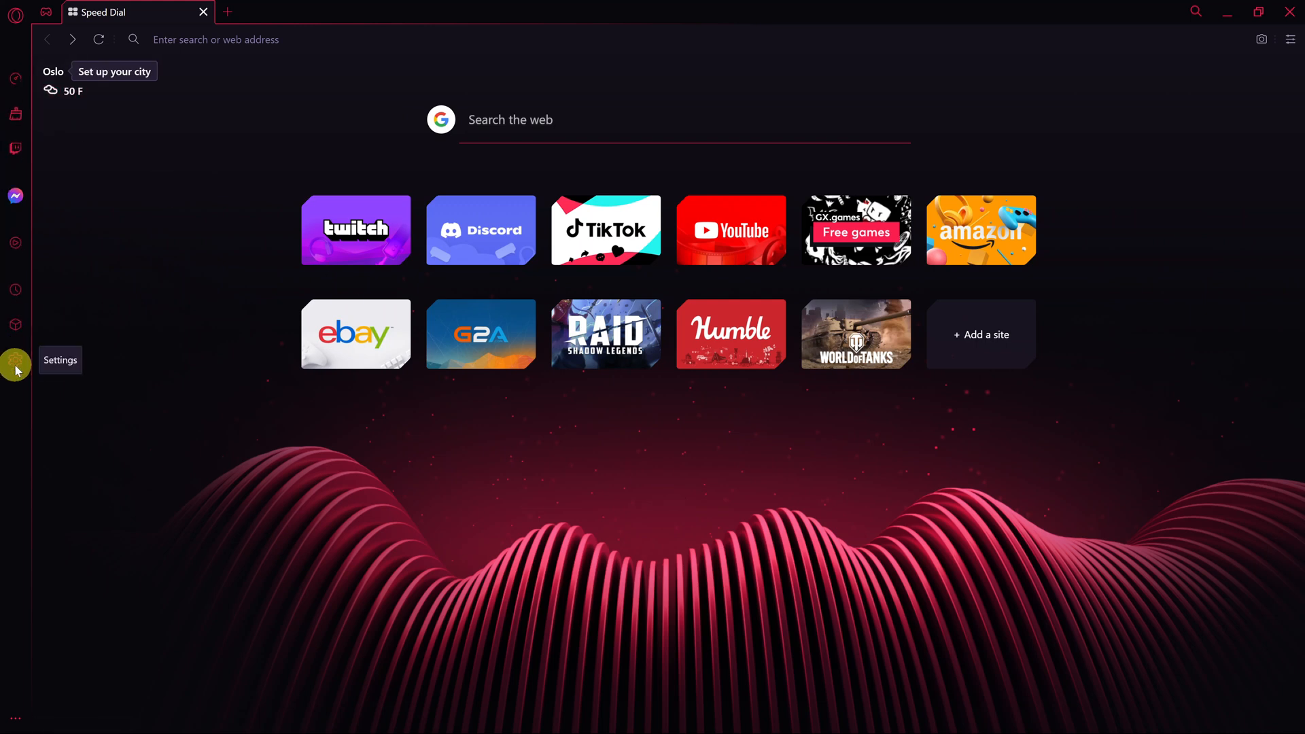
# Step: Go to browser Settings and switch the GX theme mode from Dark to Light
pyautogui.click(15, 363)
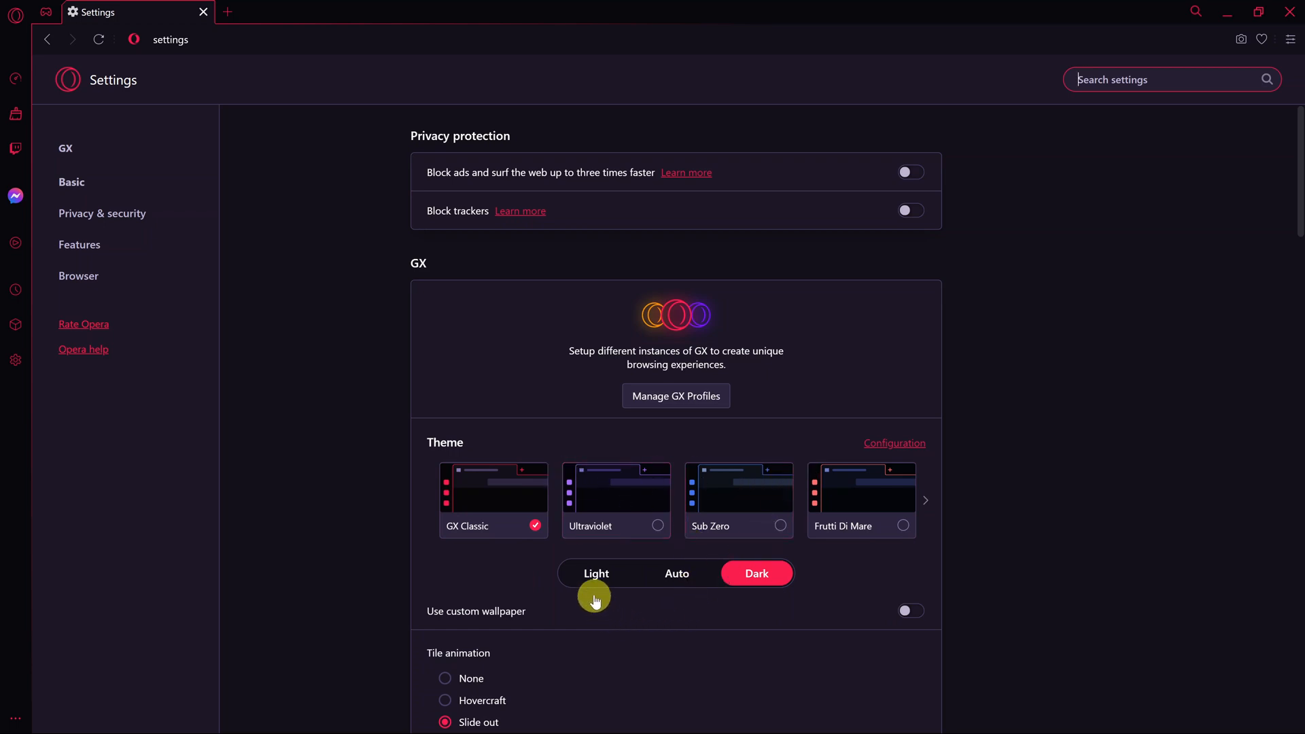
pyautogui.moveTo(688, 578)
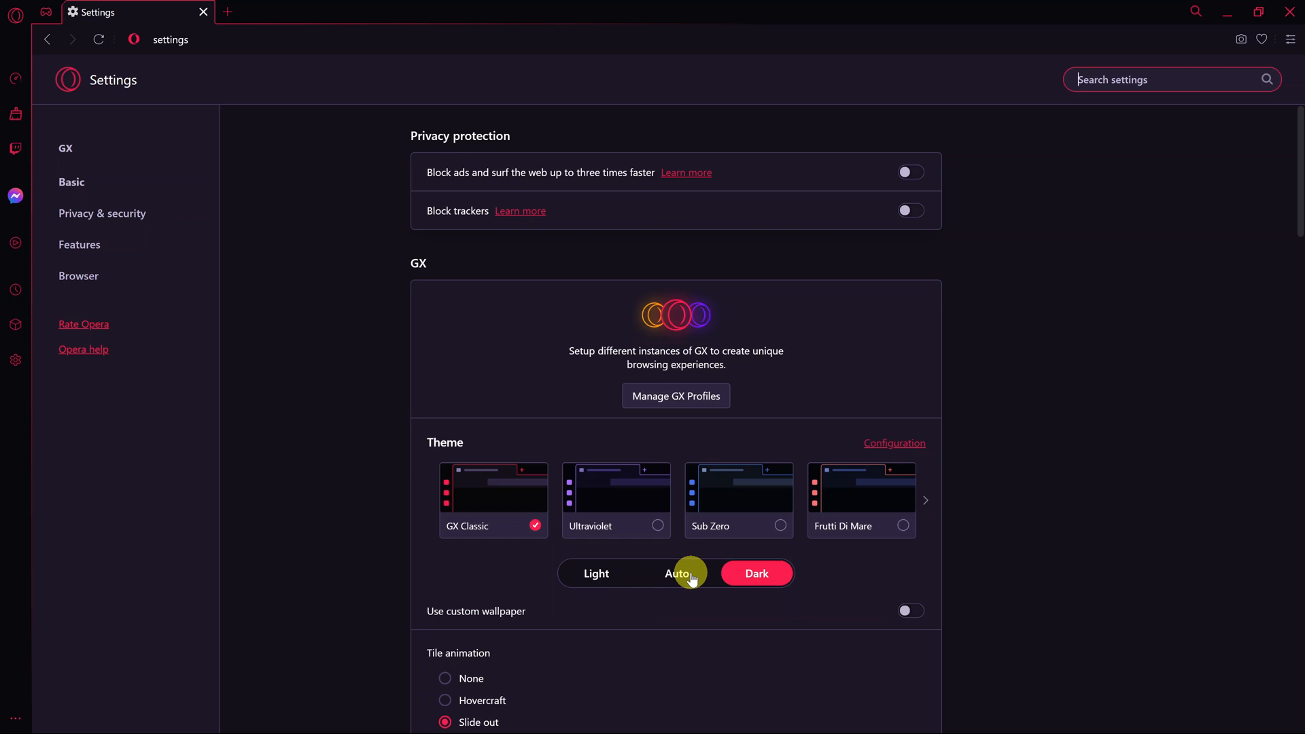
pyautogui.click(756, 572)
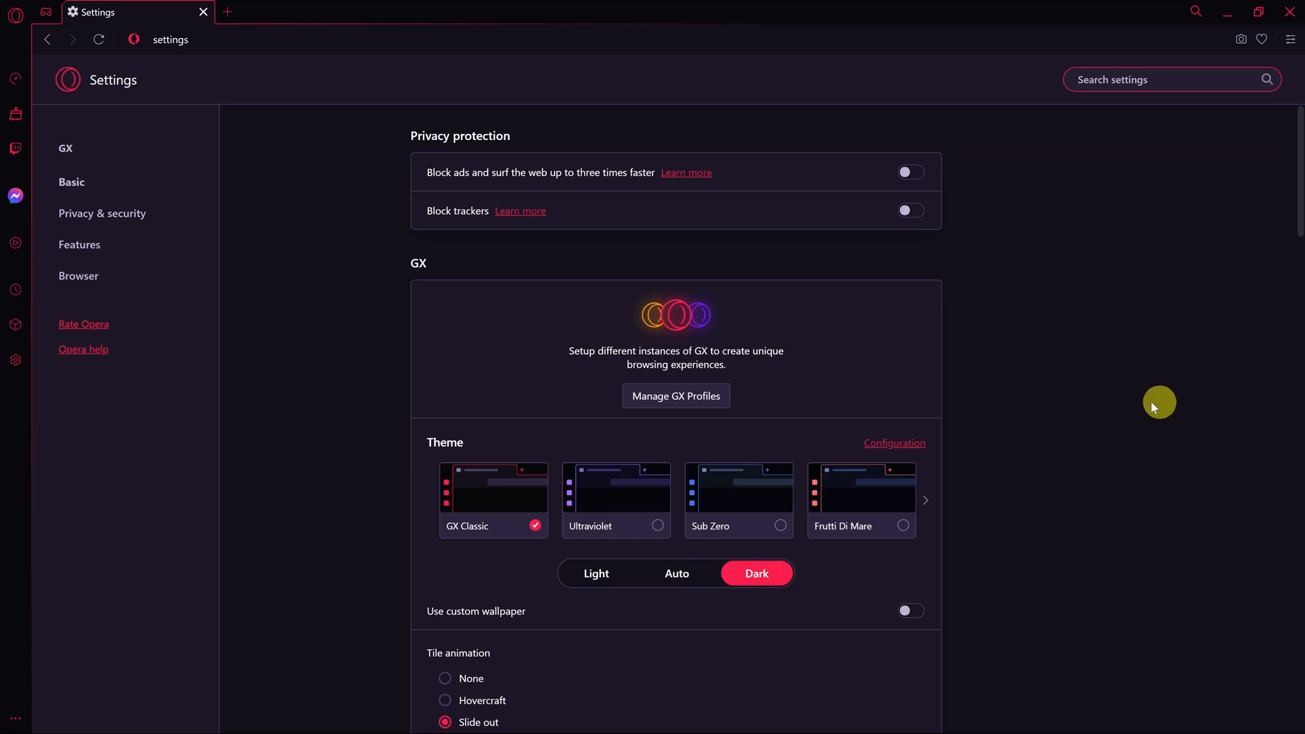
pyautogui.moveTo(595, 573)
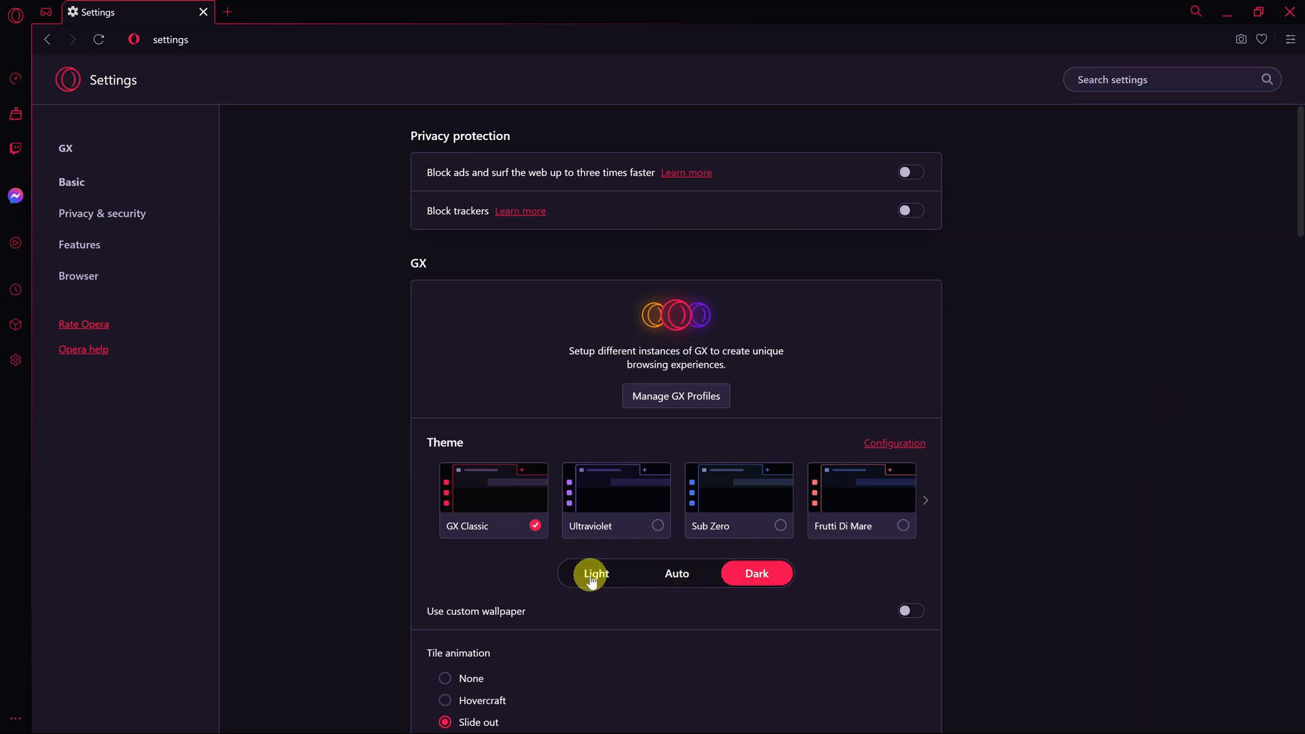
pyautogui.click(596, 573)
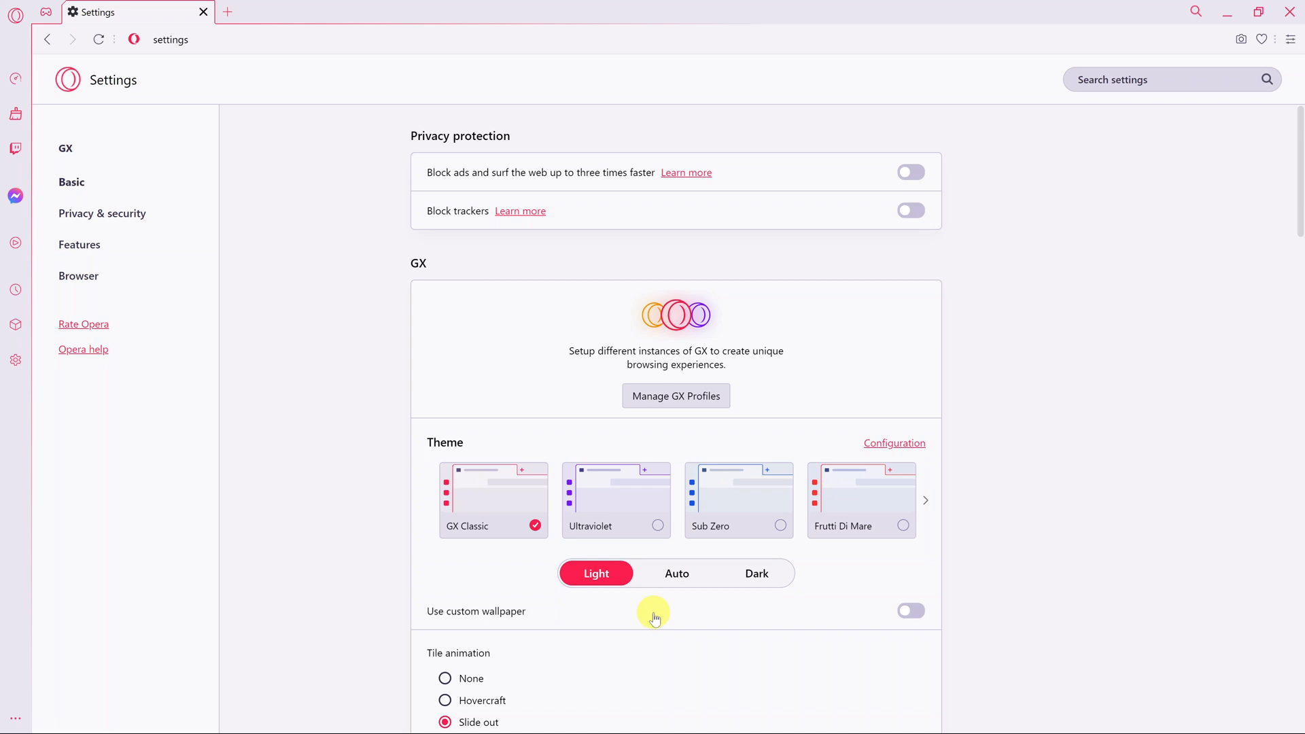
pyautogui.moveTo(674, 585)
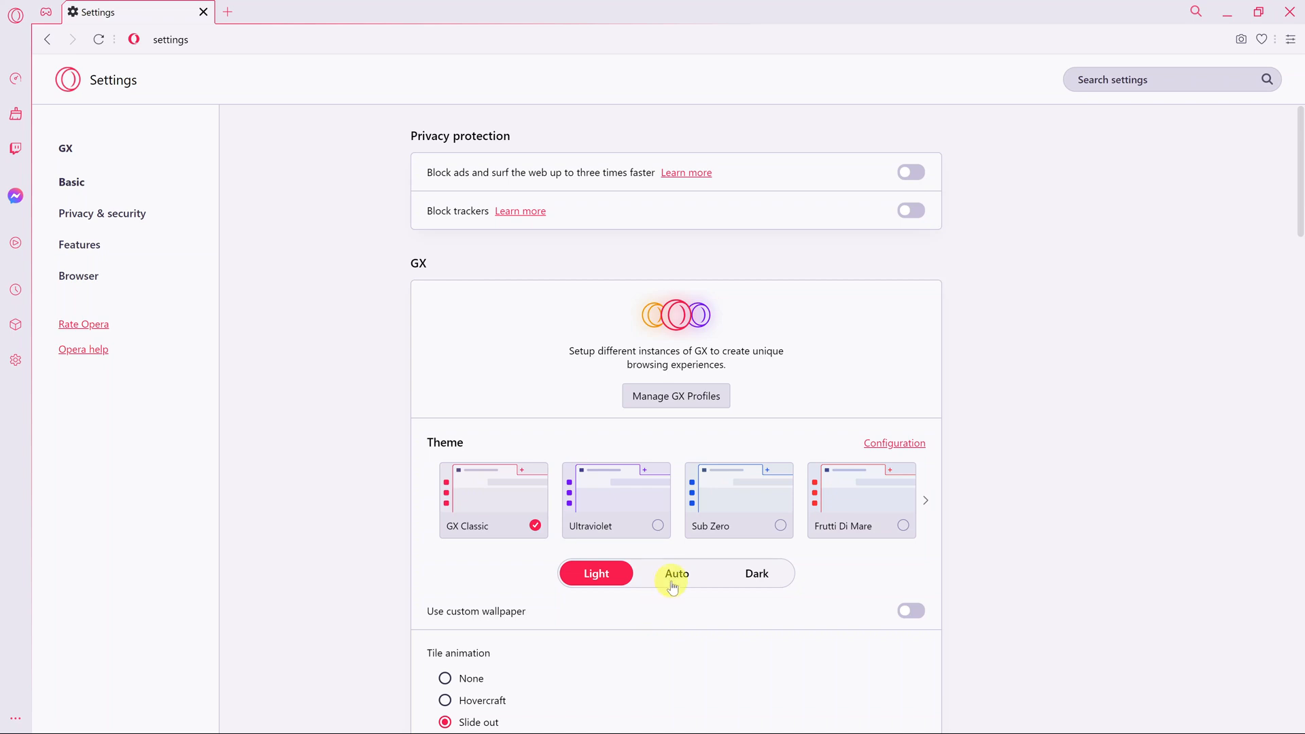
# Step: Set the GX theme mode to Auto, keeping GX Classic selected
pyautogui.click(676, 573)
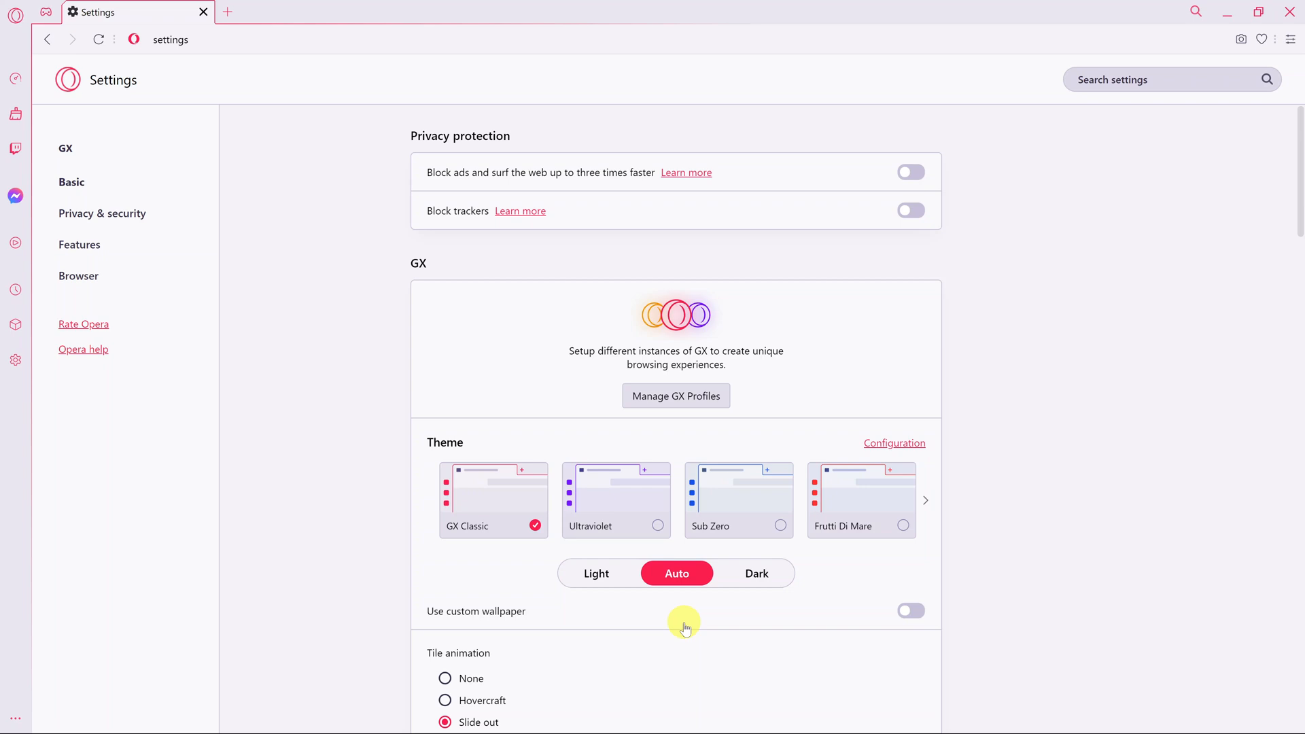
pyautogui.moveTo(1077, 559)
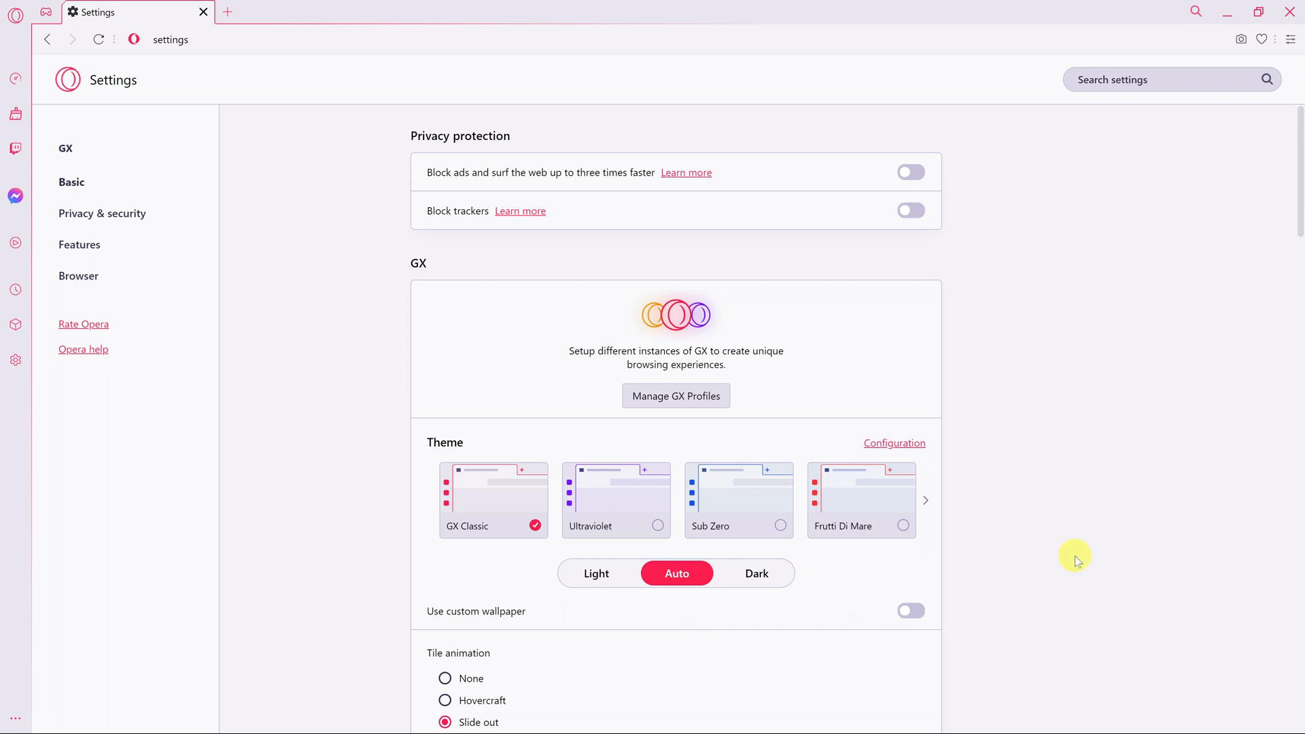